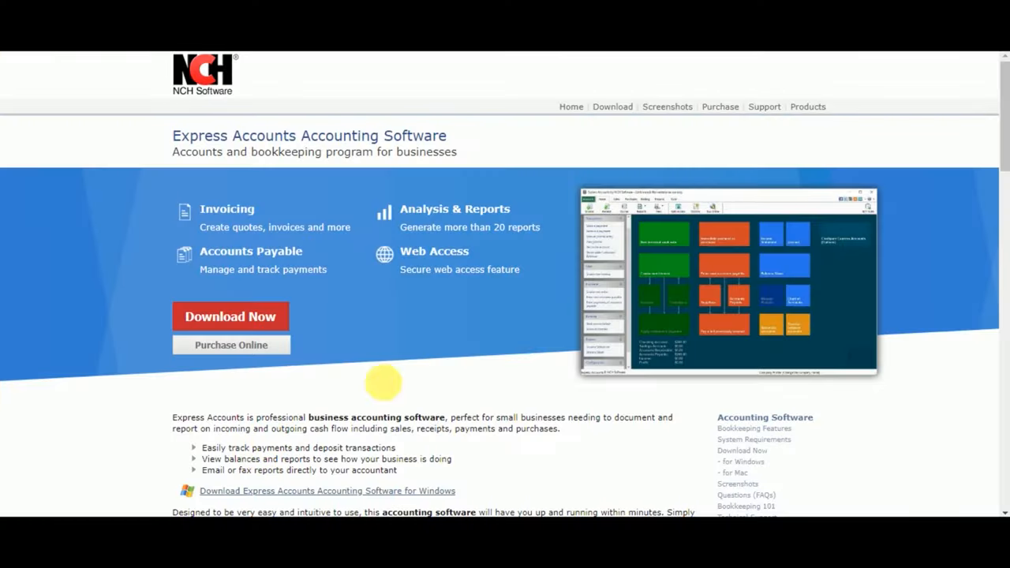
mouse_move(224, 166)
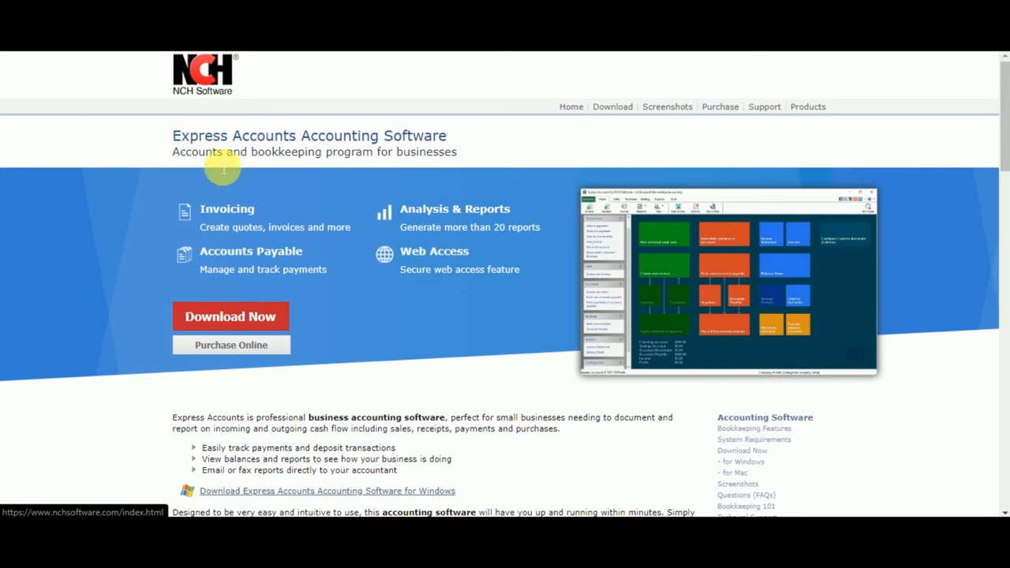
Step: Register with name Jhon and company Test, and begin the address with 'Tea'
scroll("down", 3)
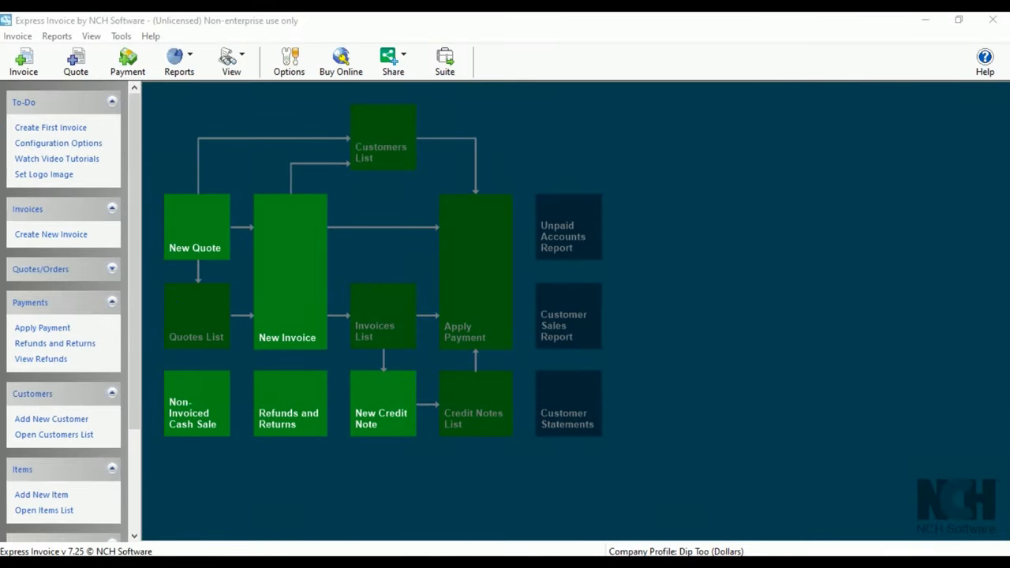
left_click(22, 62)
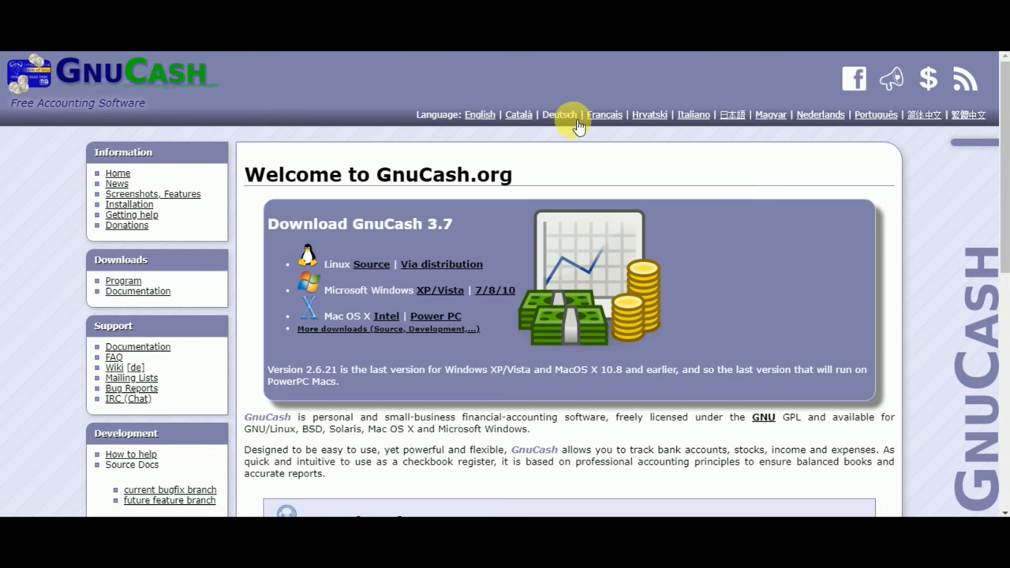
scroll("down", 3)
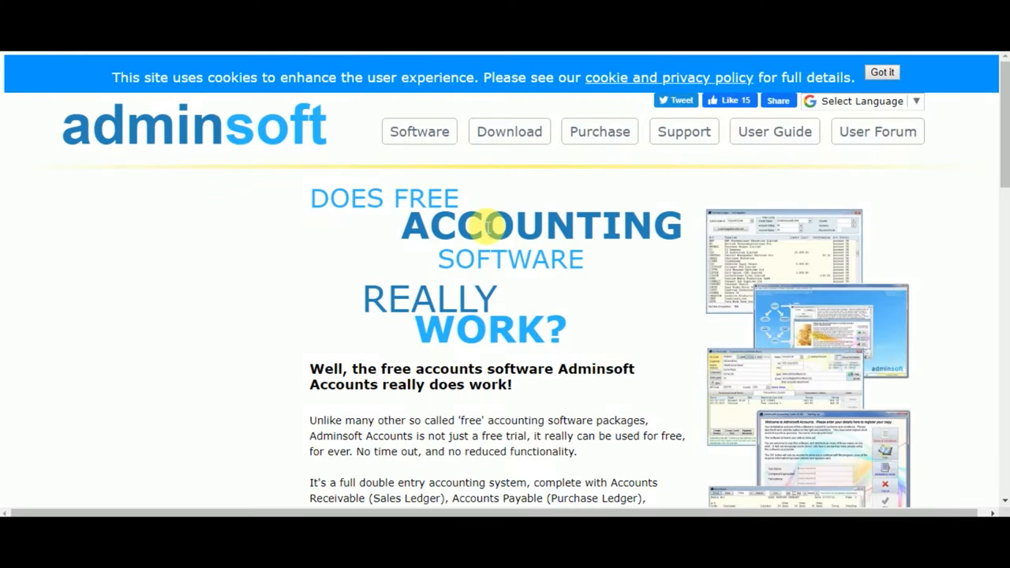
mouse_move(509, 131)
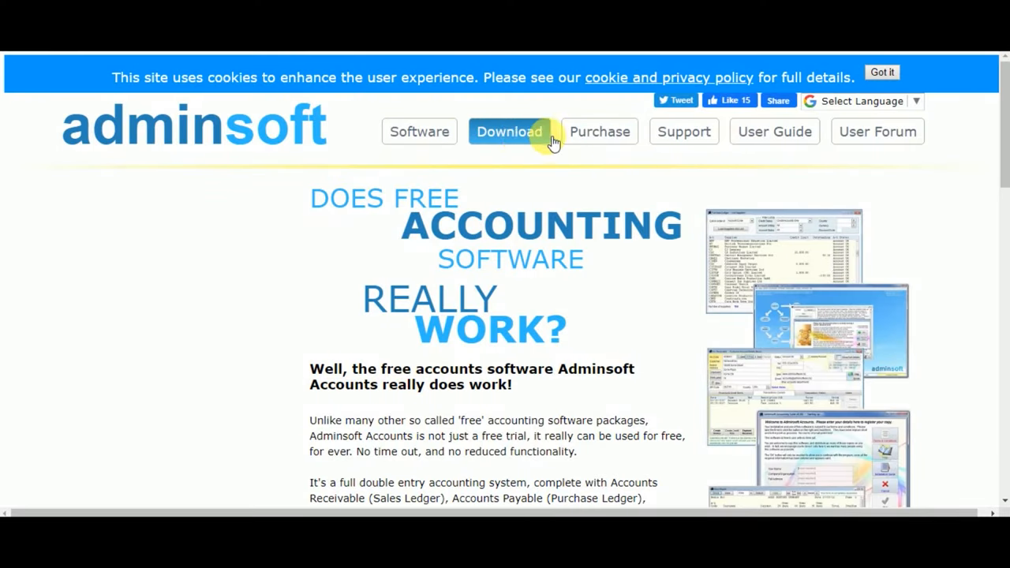
scroll("down", 3)
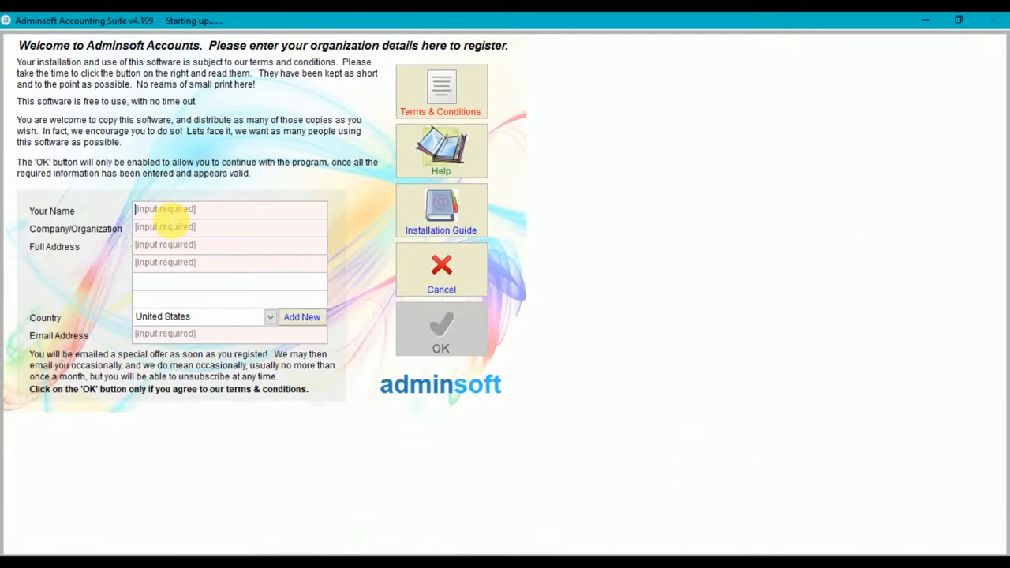
type("Jhon")
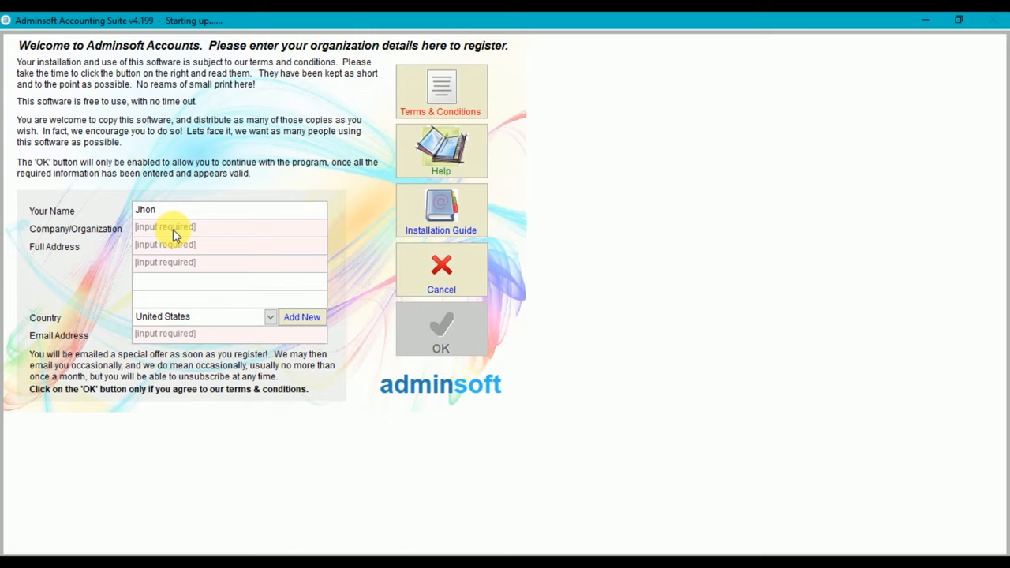
type("Test")
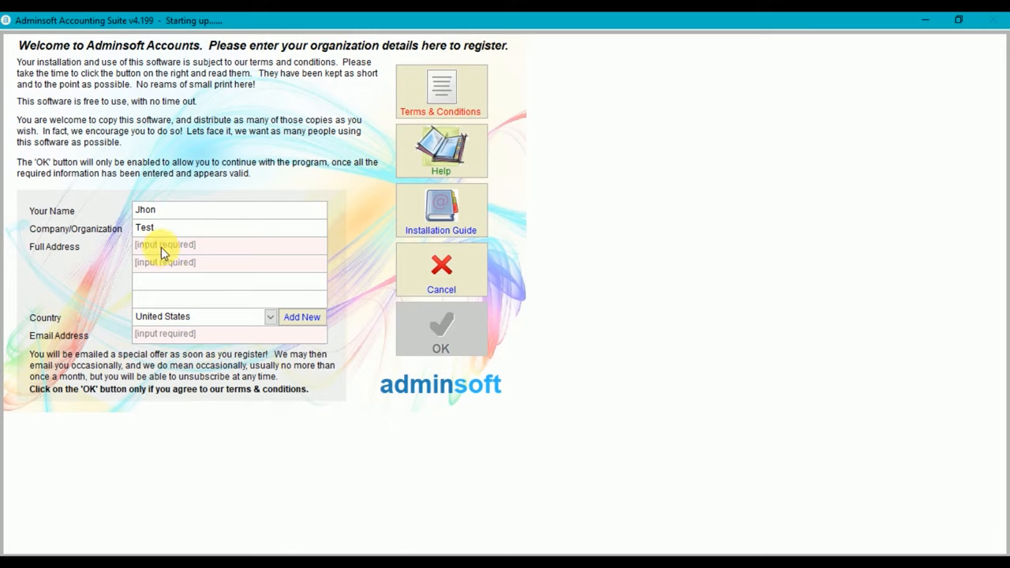
type("Tea")
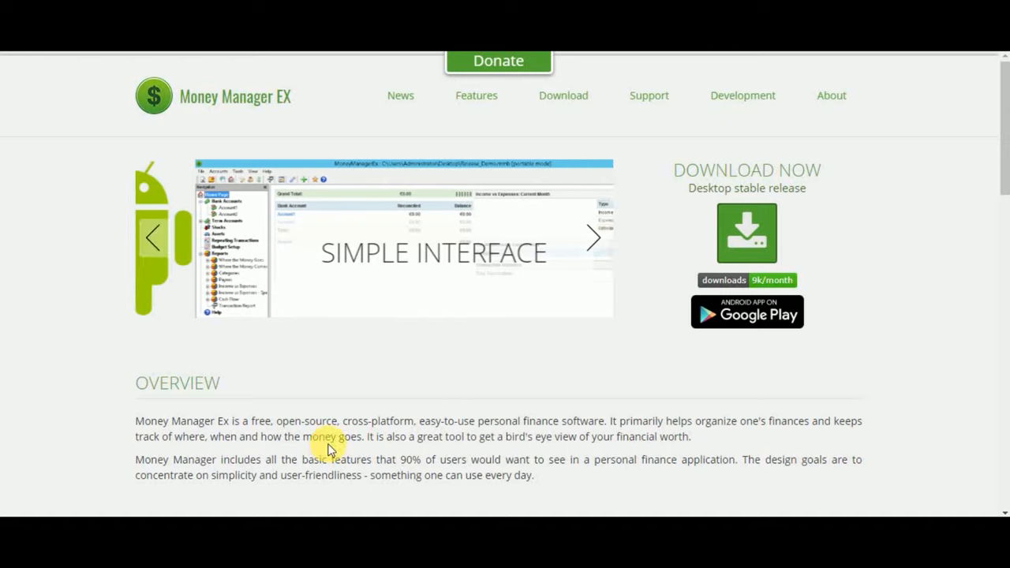
scroll("down", 3)
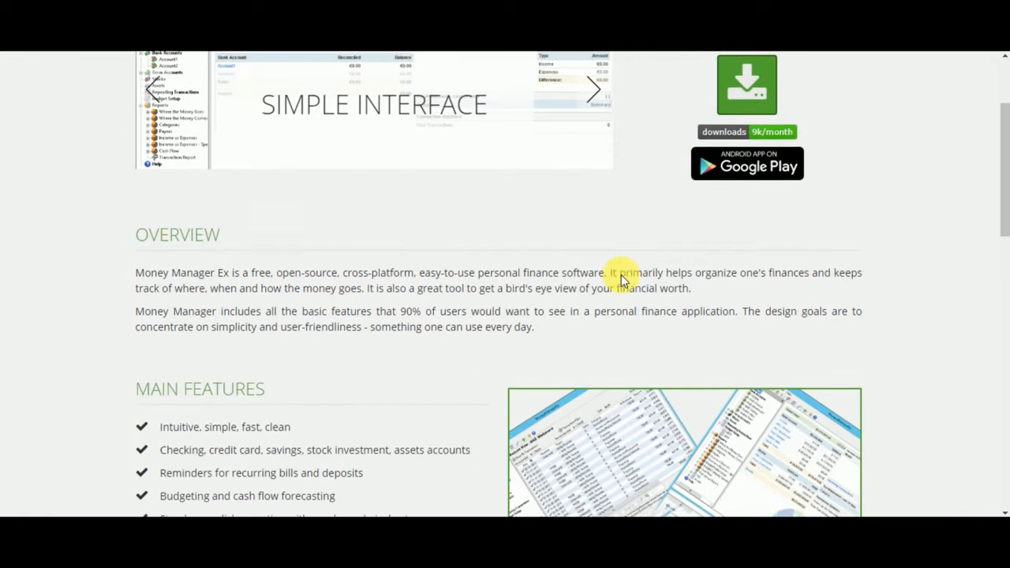
scroll("down", 3)
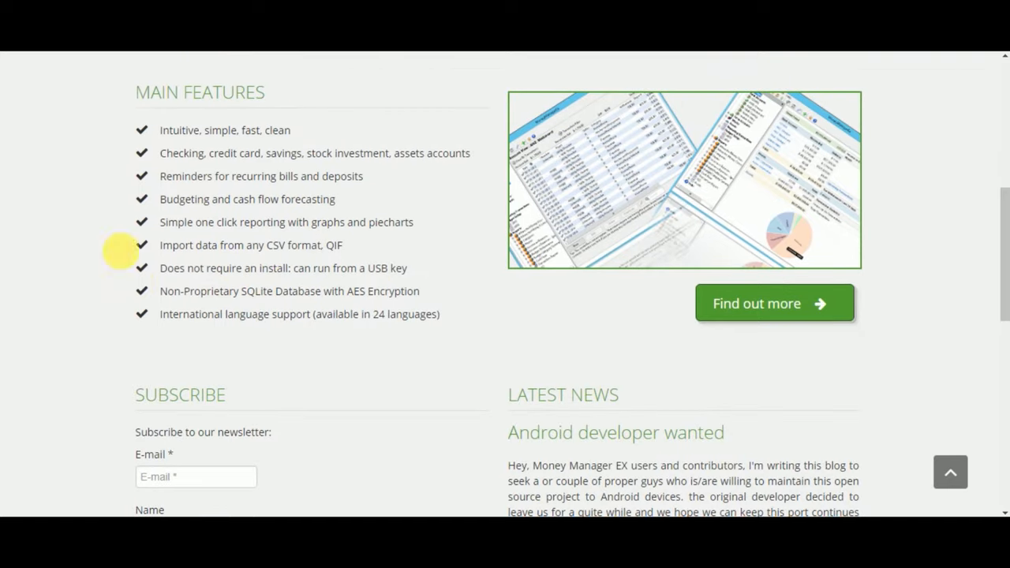
scroll("down", 3)
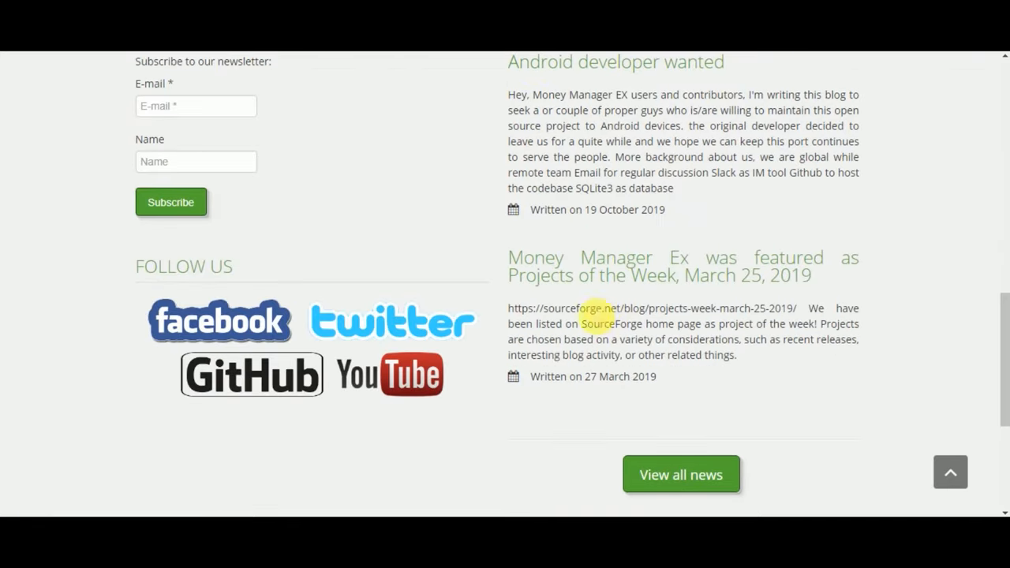
scroll("down", 3)
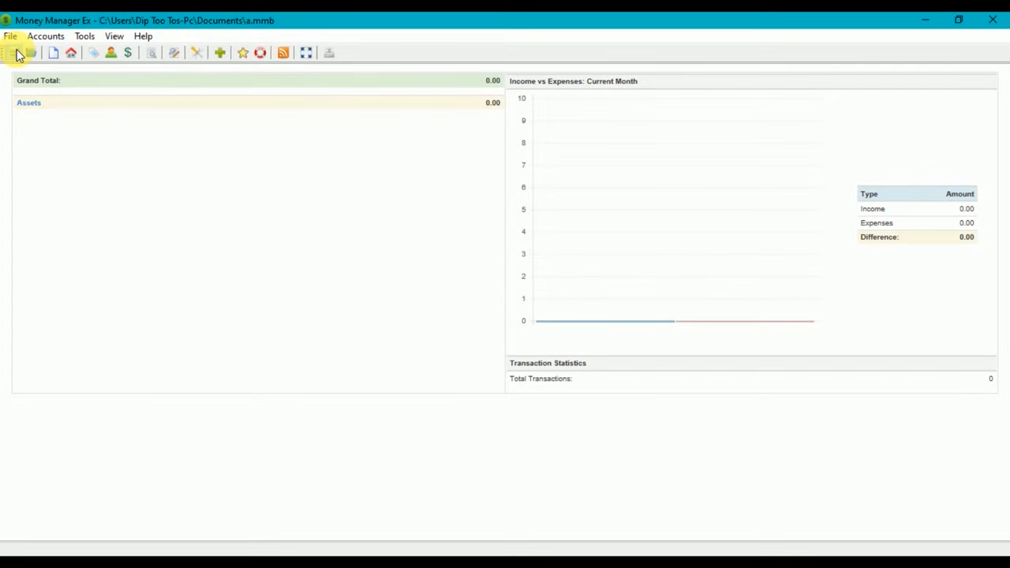
left_click(53, 52)
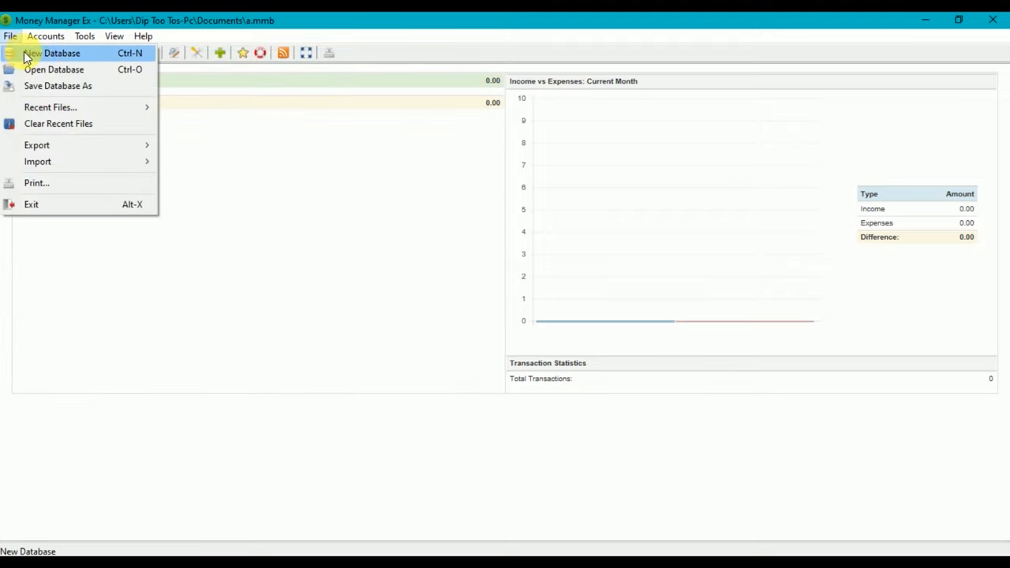
left_click(53, 53)
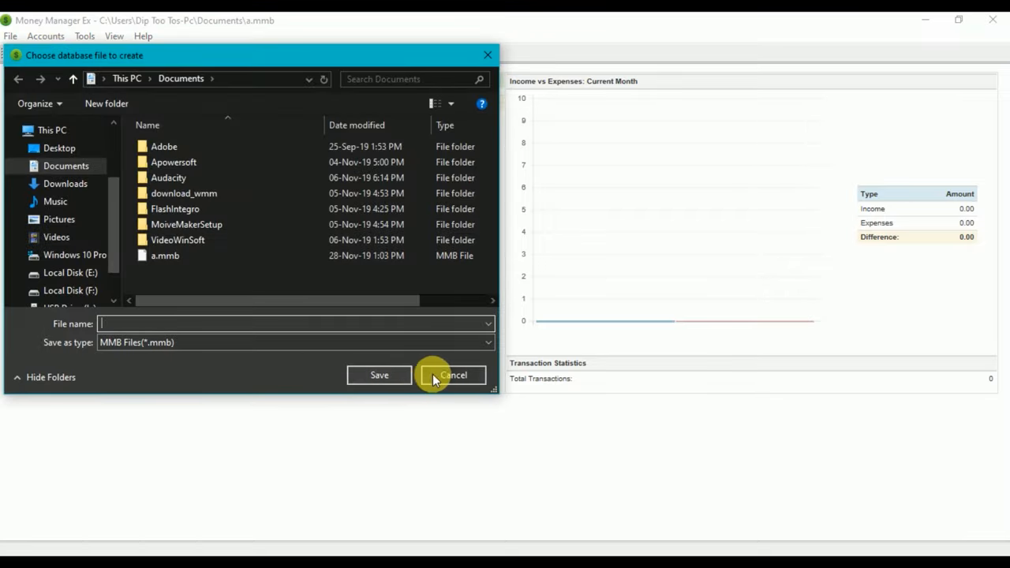
left_click(453, 375)
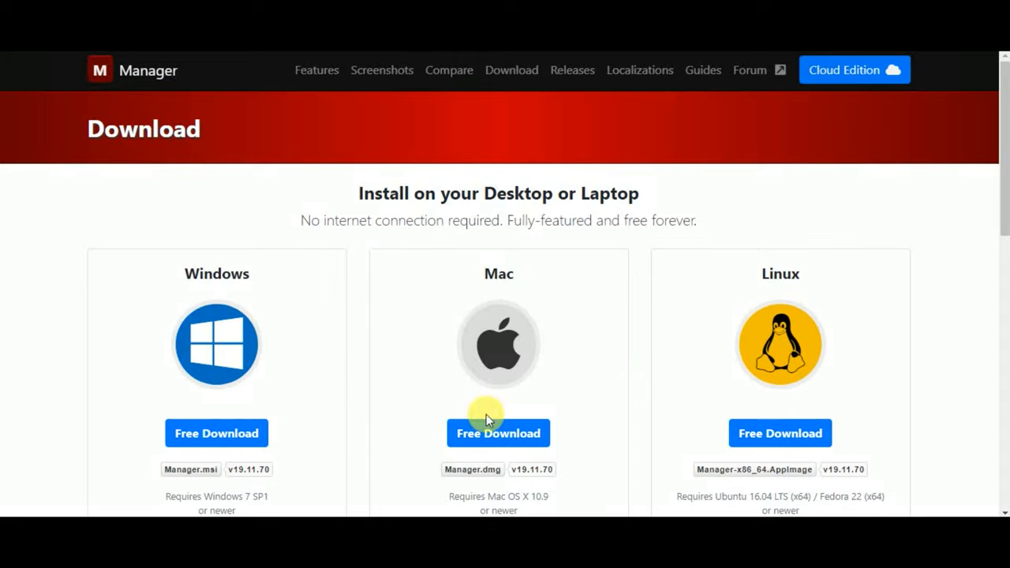
mouse_move(316, 70)
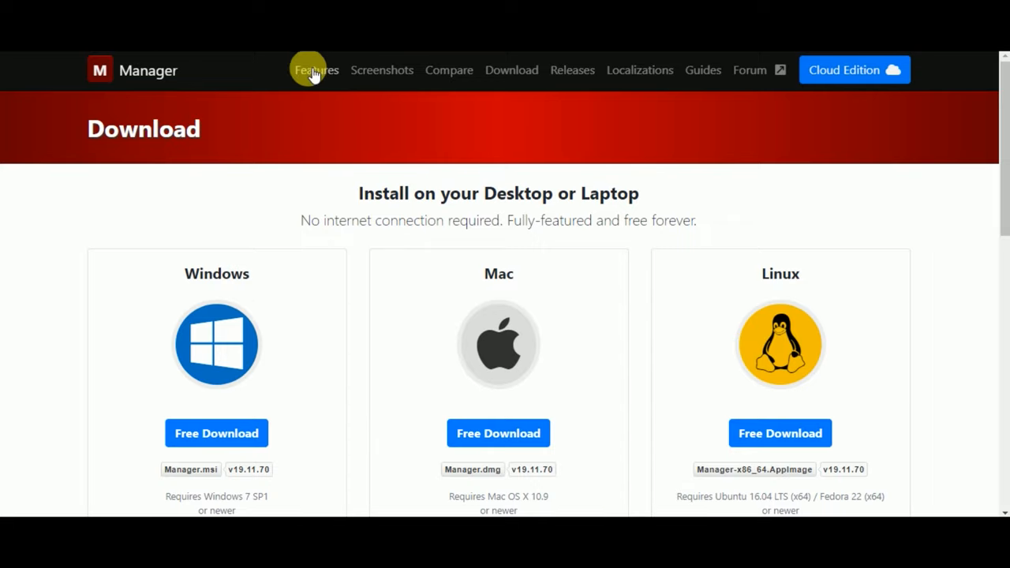
left_click(316, 70)
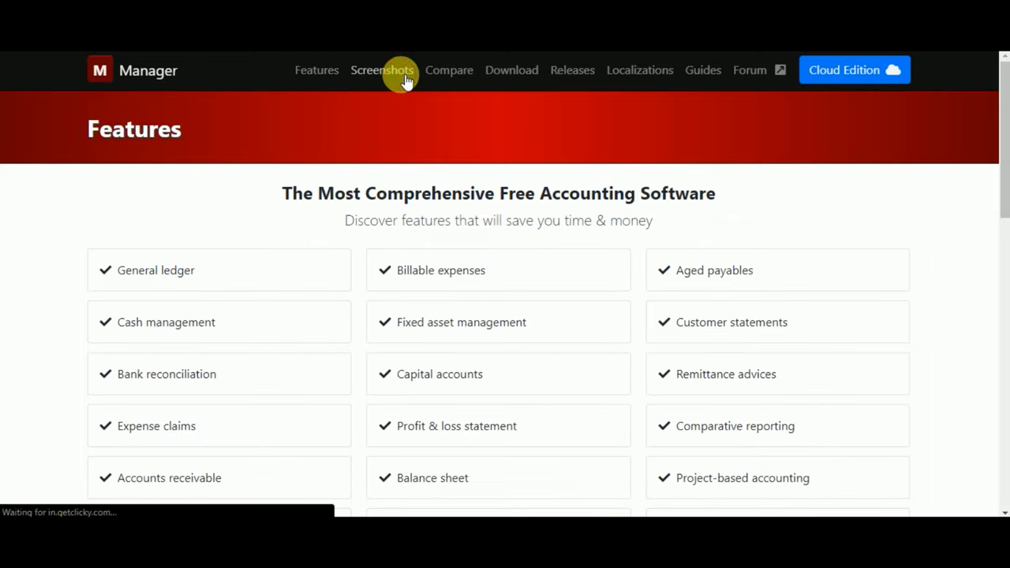
left_click(382, 70)
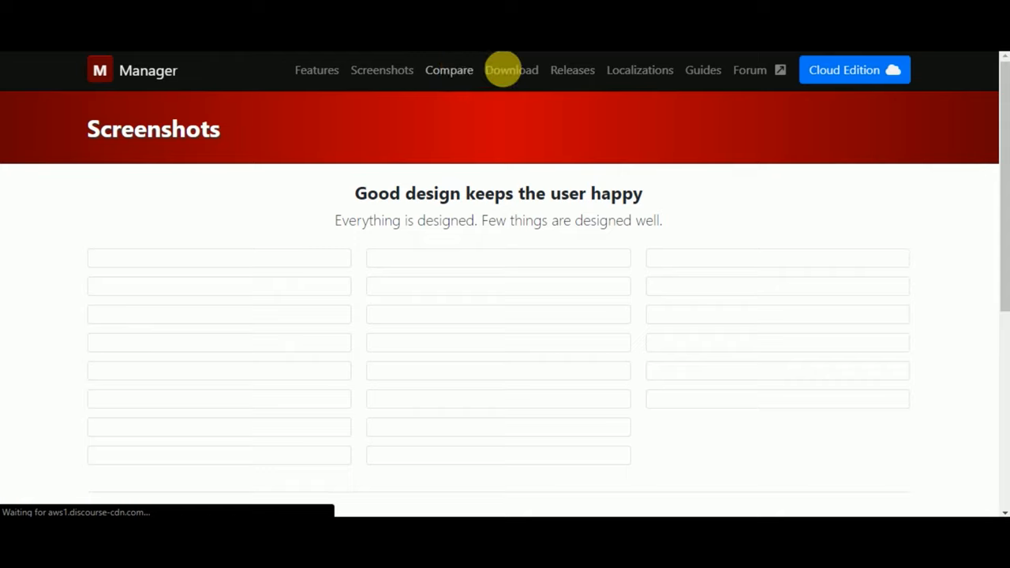
left_click(512, 70)
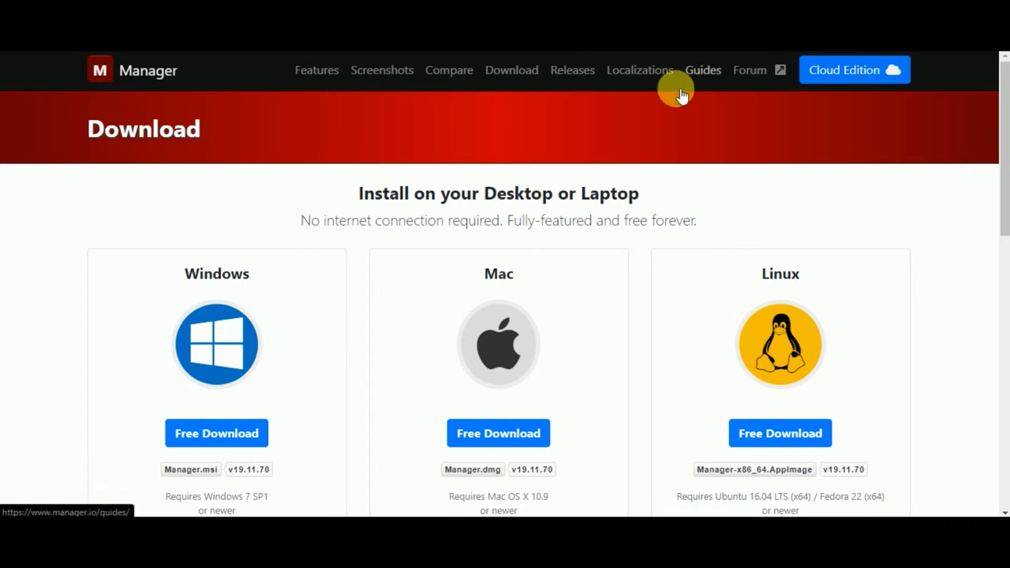
scroll("down", 3)
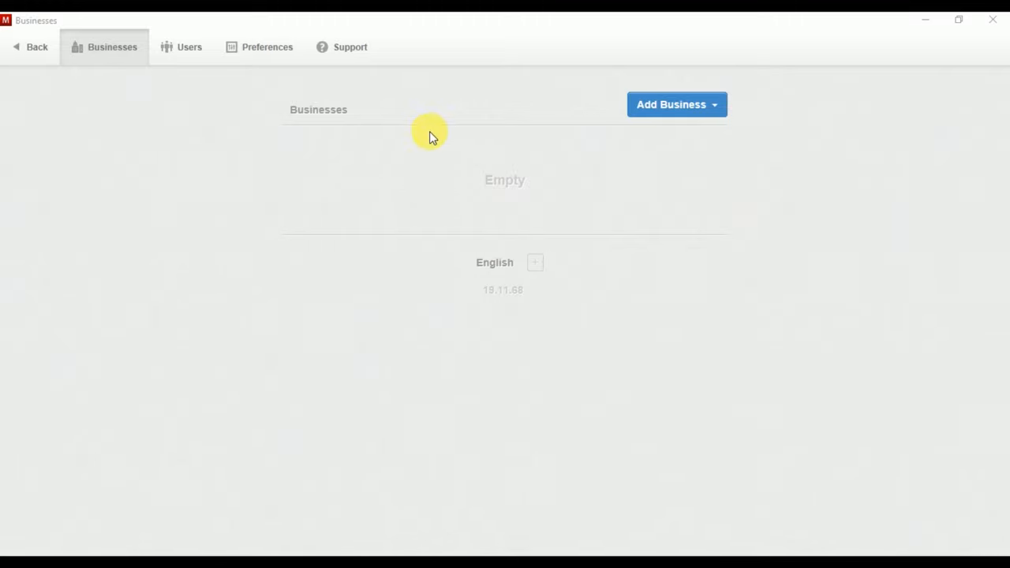
Step: Add a business named Test in Manager and open its summary page
left_click(671, 104)
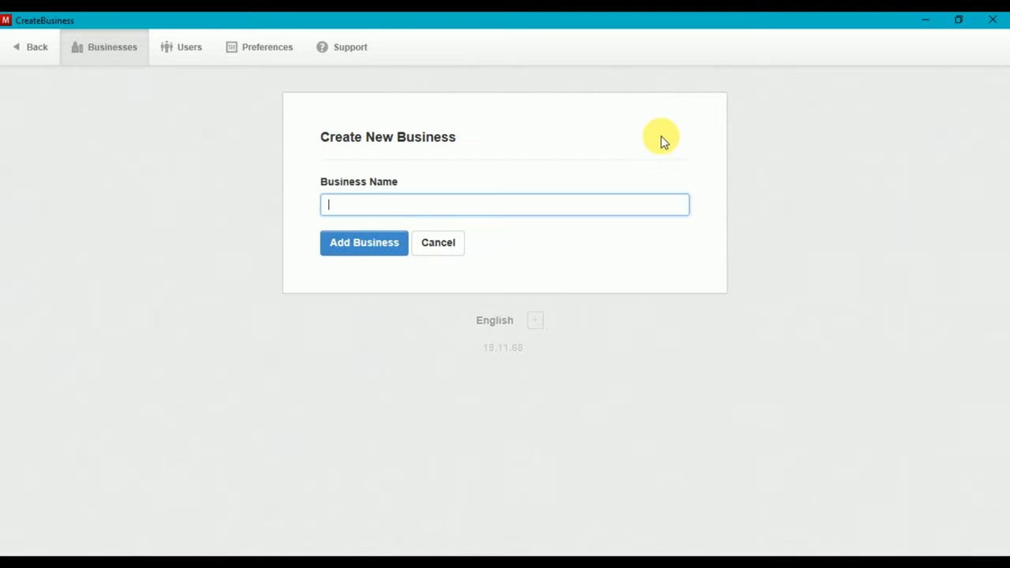
type("Tes")
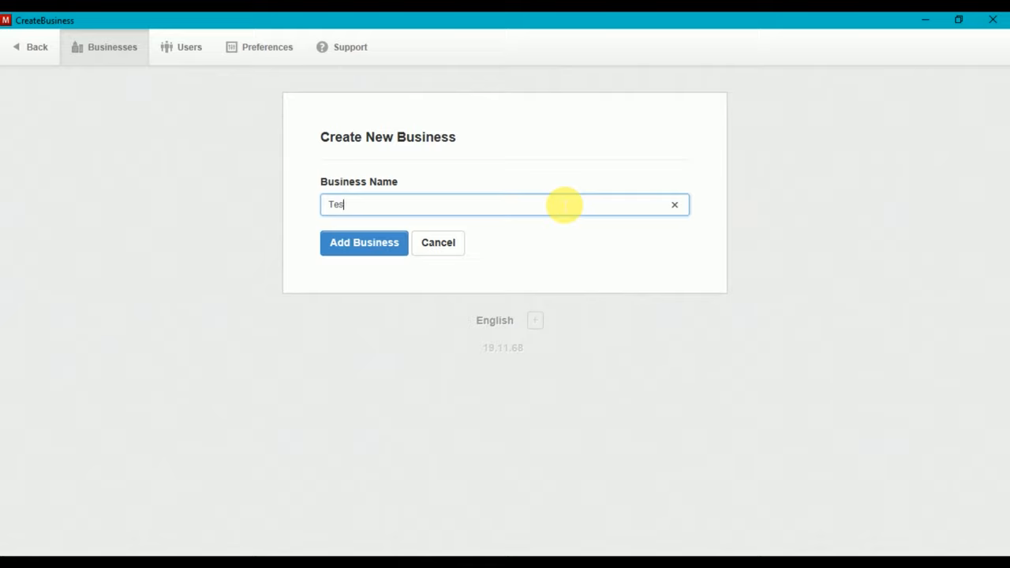
left_click(364, 242)
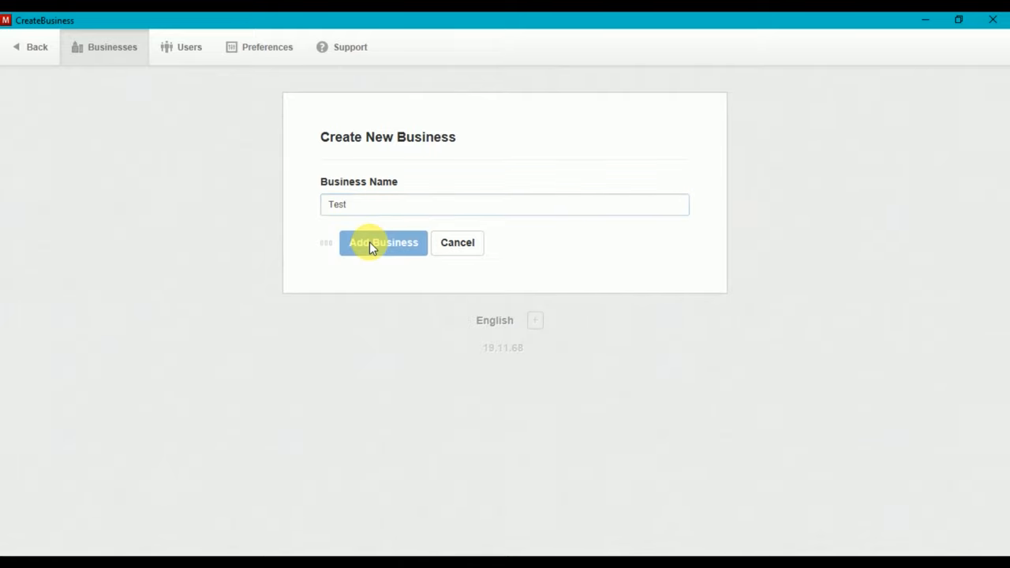
left_click(383, 242)
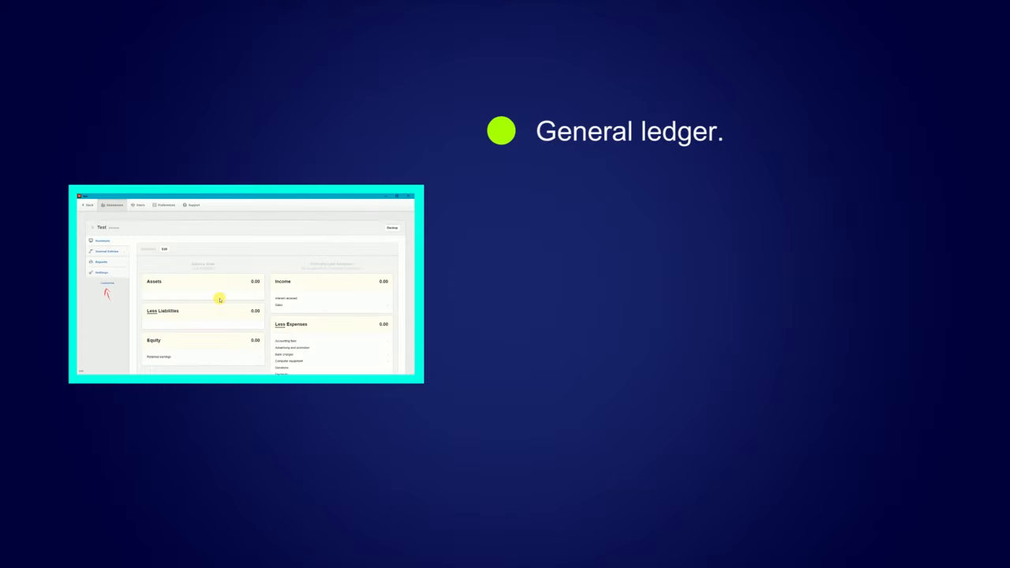